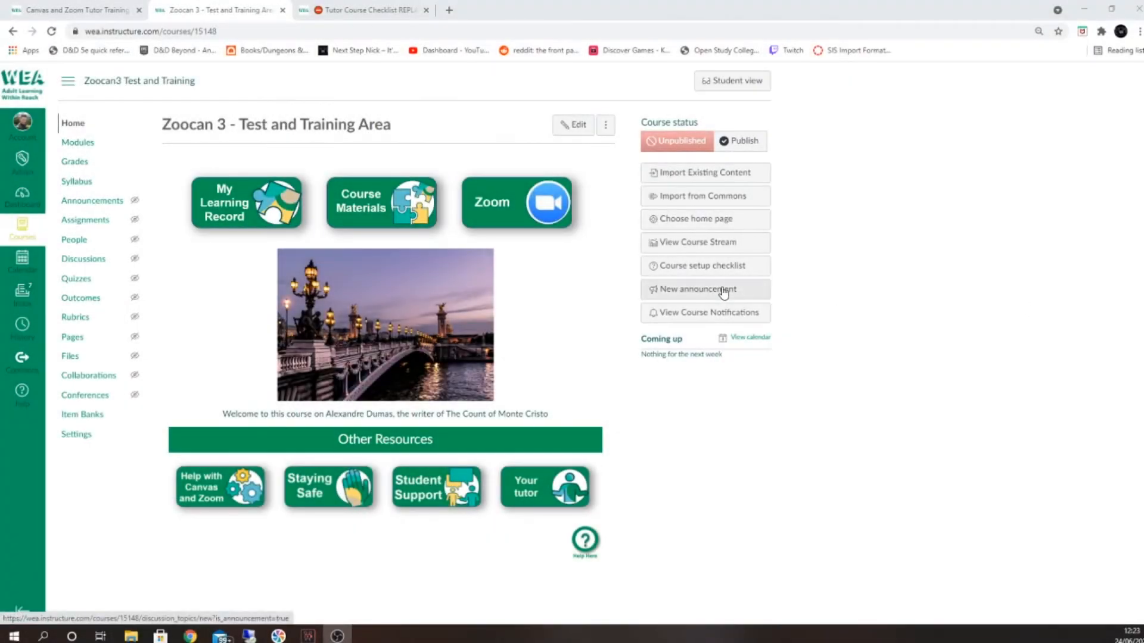
mouse_move(593, 291)
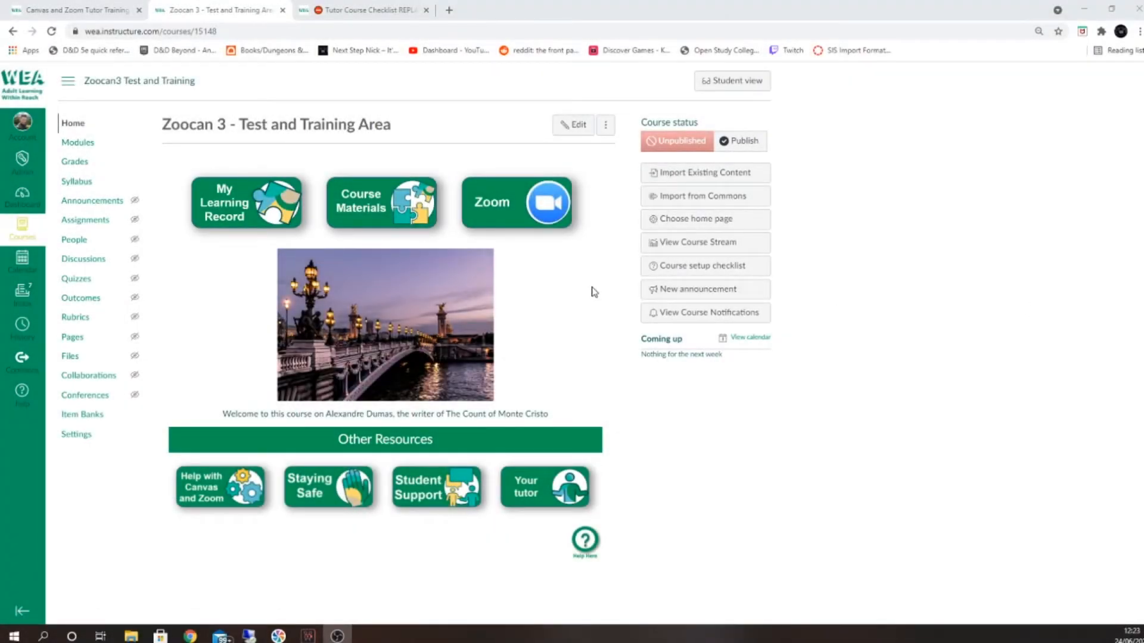
mouse_move(572, 284)
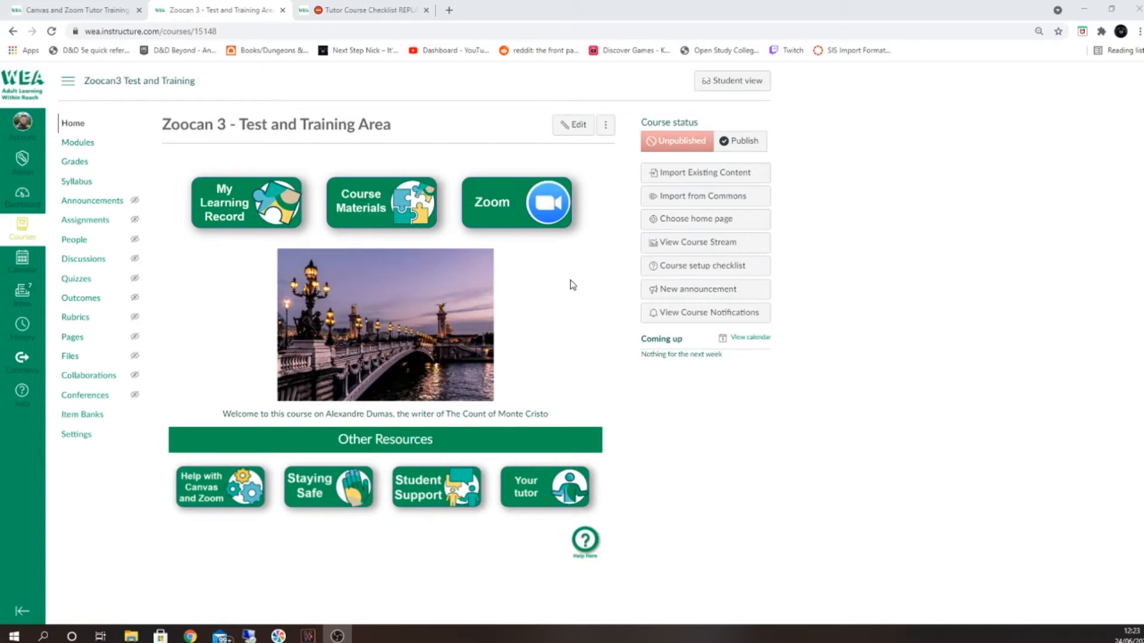
mouse_move(110, 307)
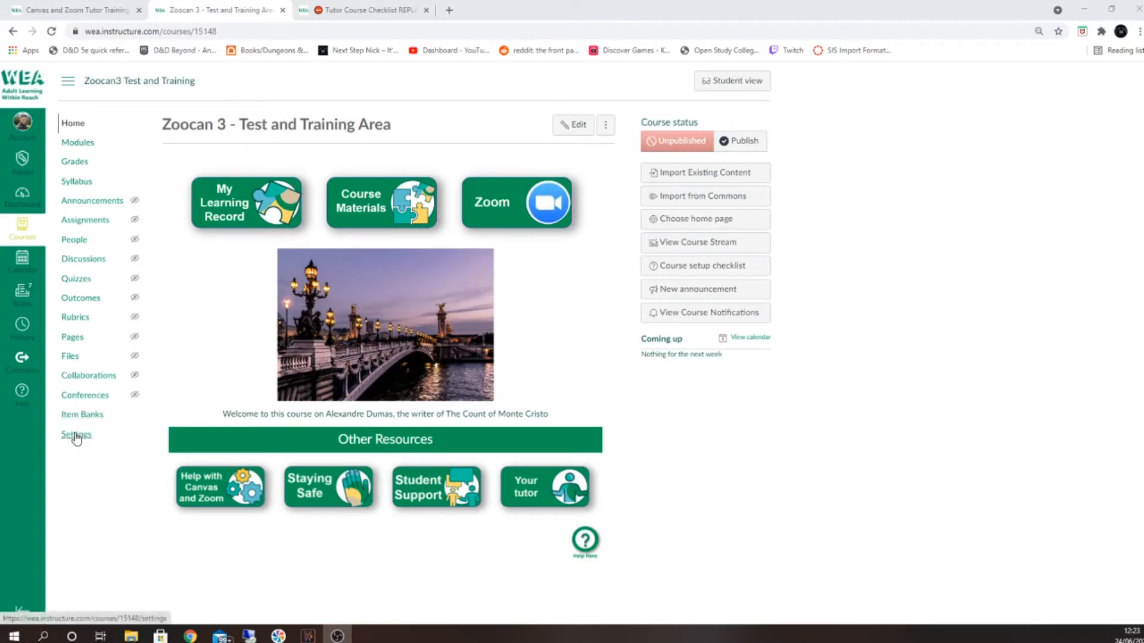
- View the Zoocan 3 course Settings details: image, name, code, term and empty start/end dates
left_click(76, 435)
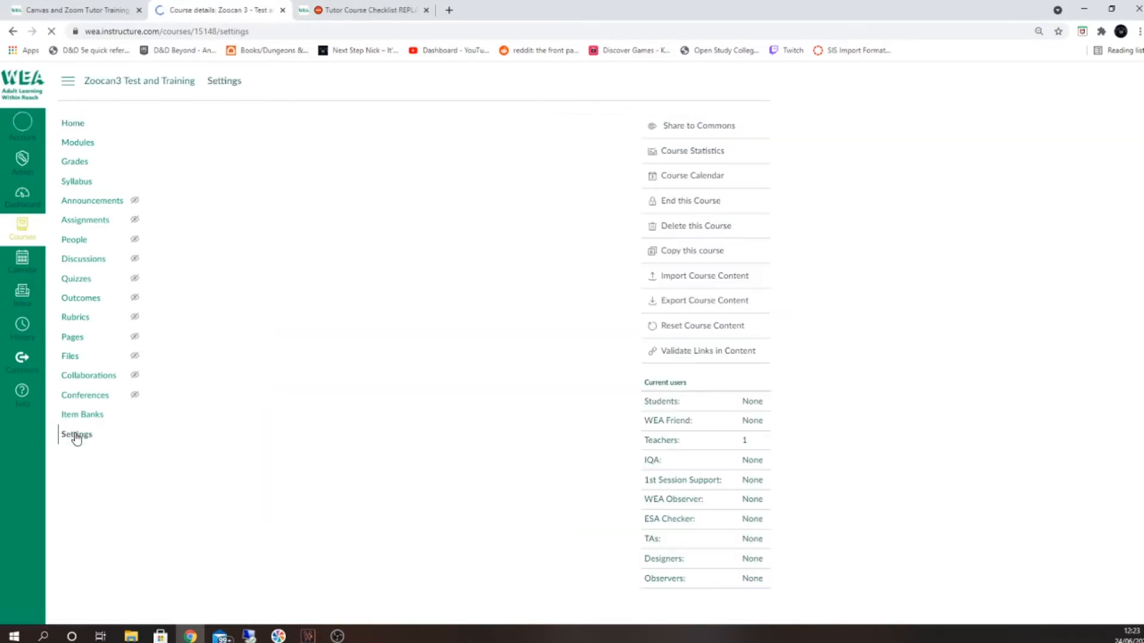
left_click(76, 435)
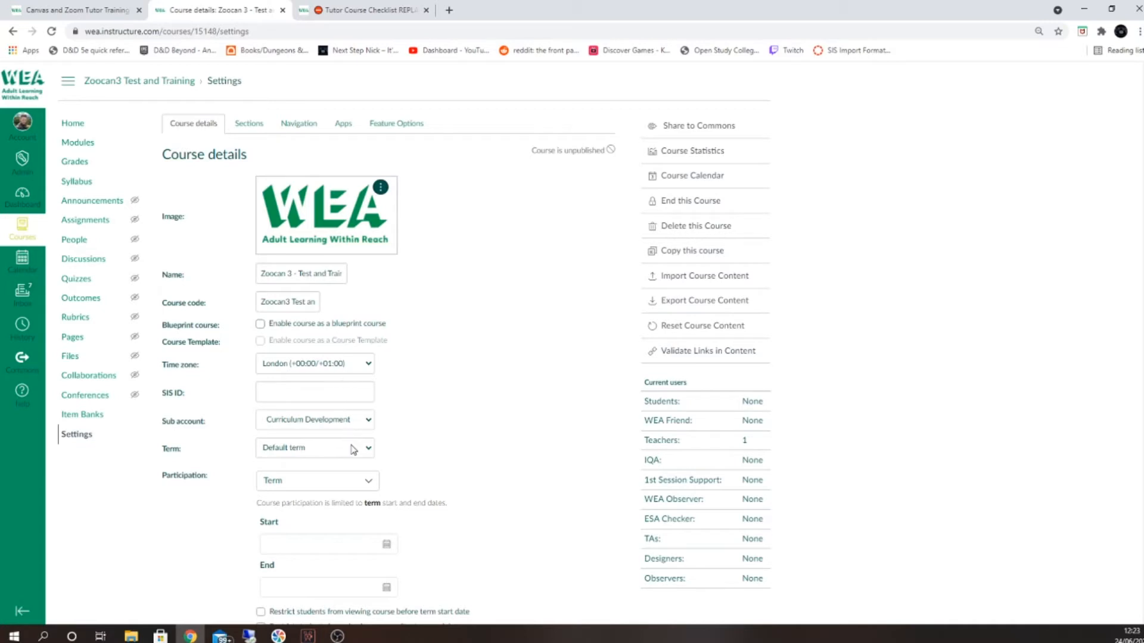
scroll("down", 3)
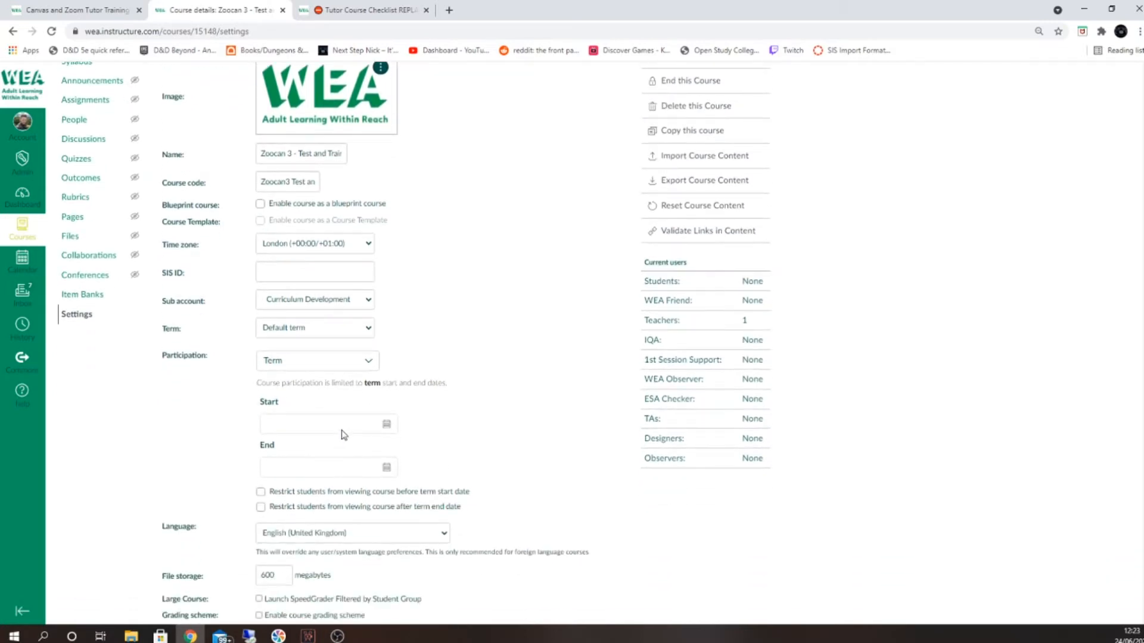
mouse_move(339, 451)
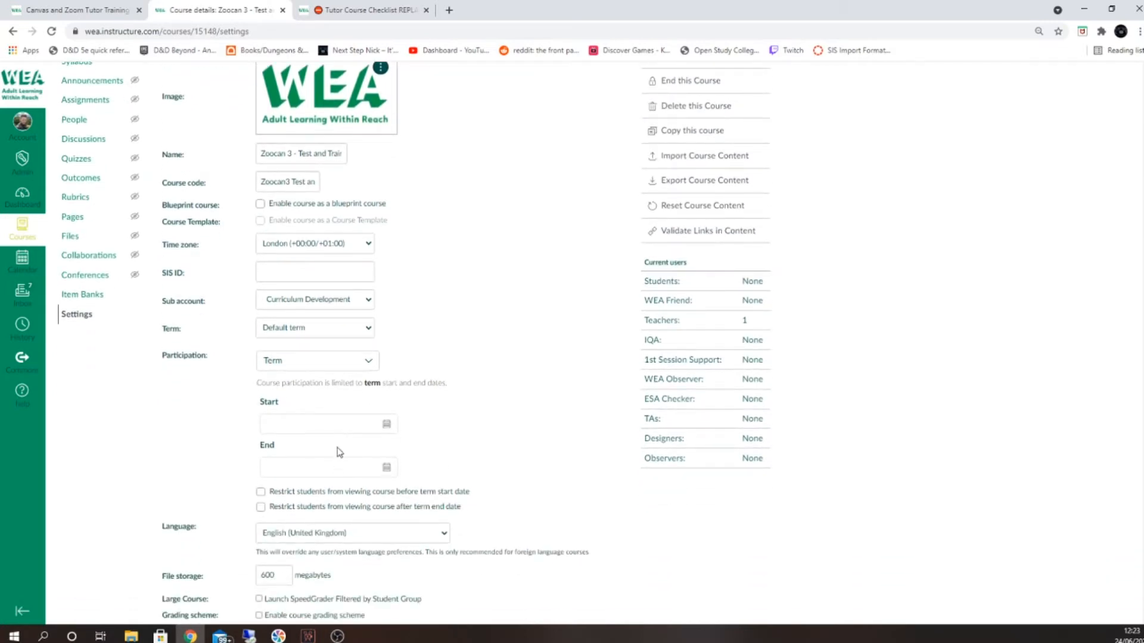
mouse_move(340, 471)
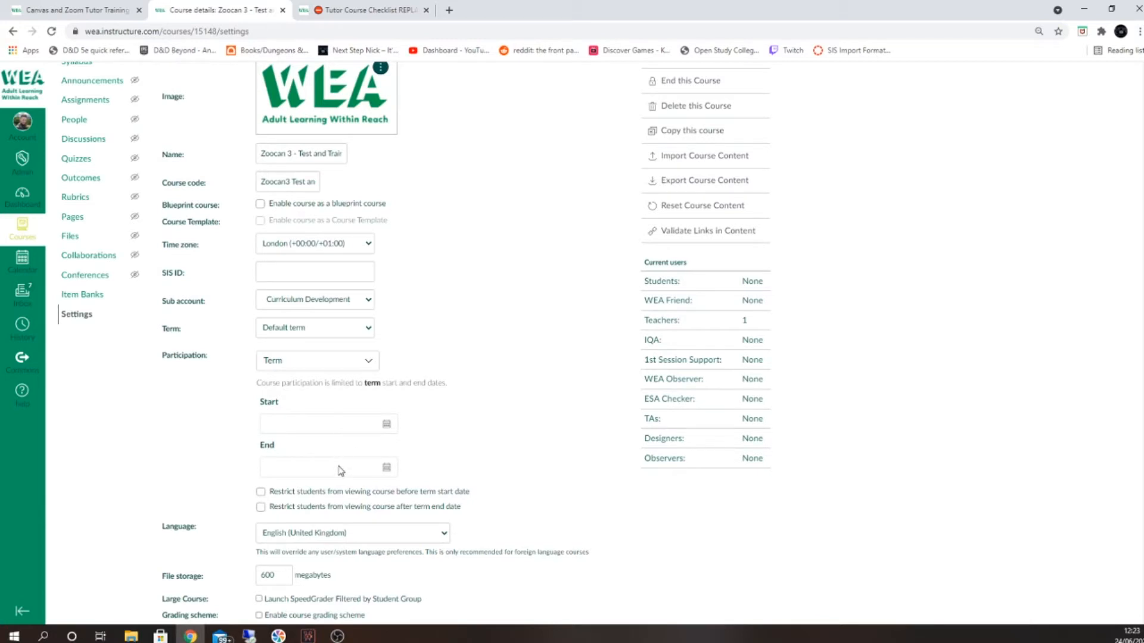
scroll("up", 3)
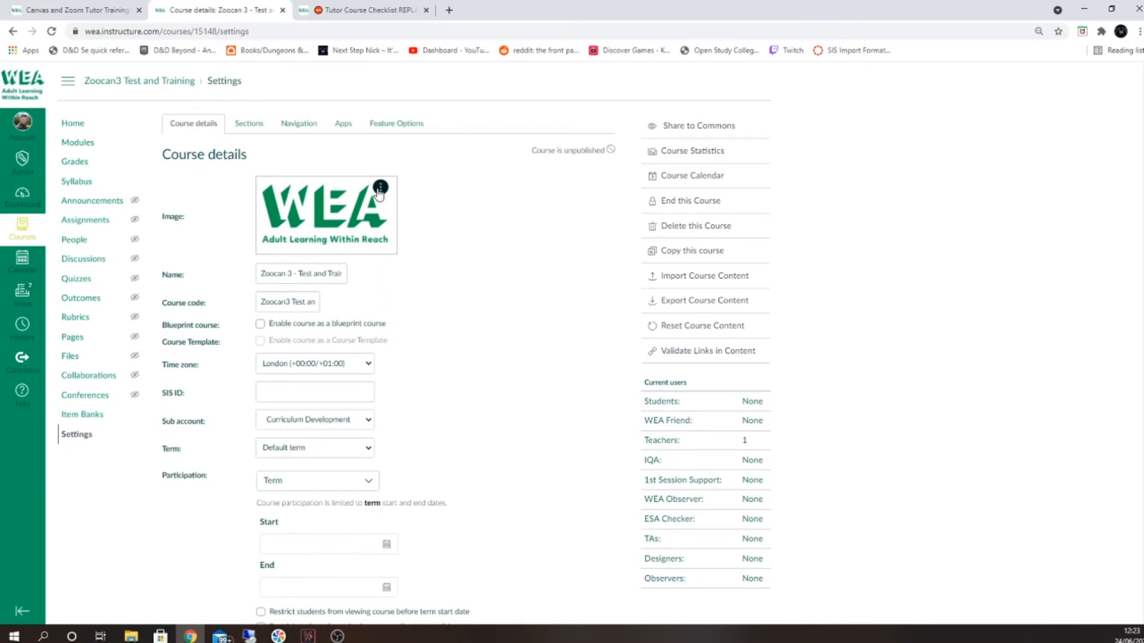
left_click(380, 188)
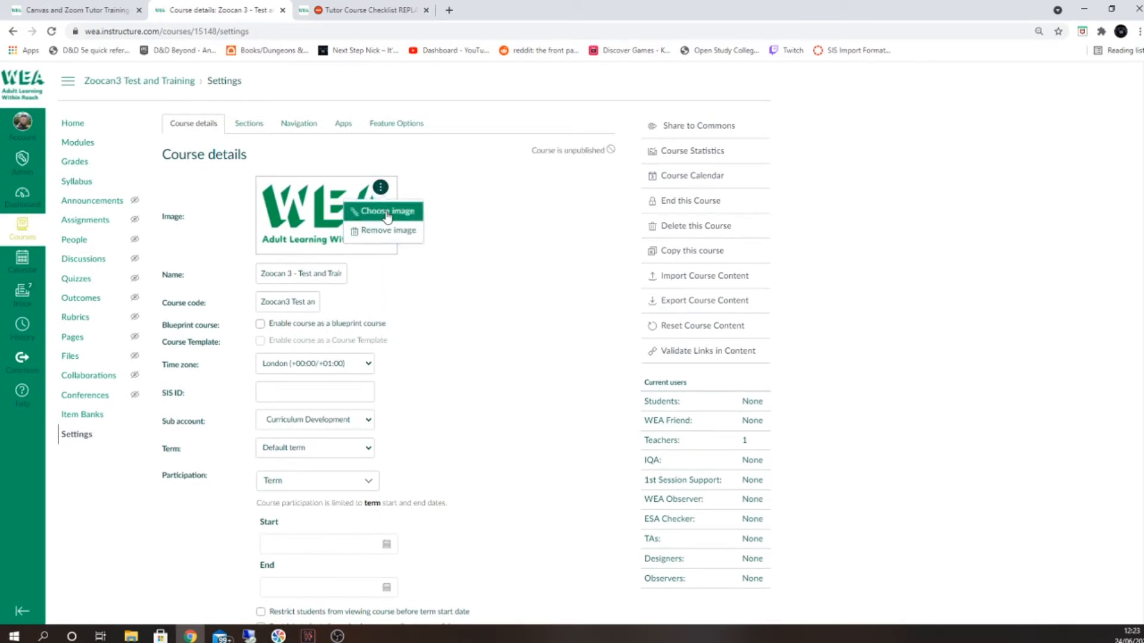
left_click(386, 211)
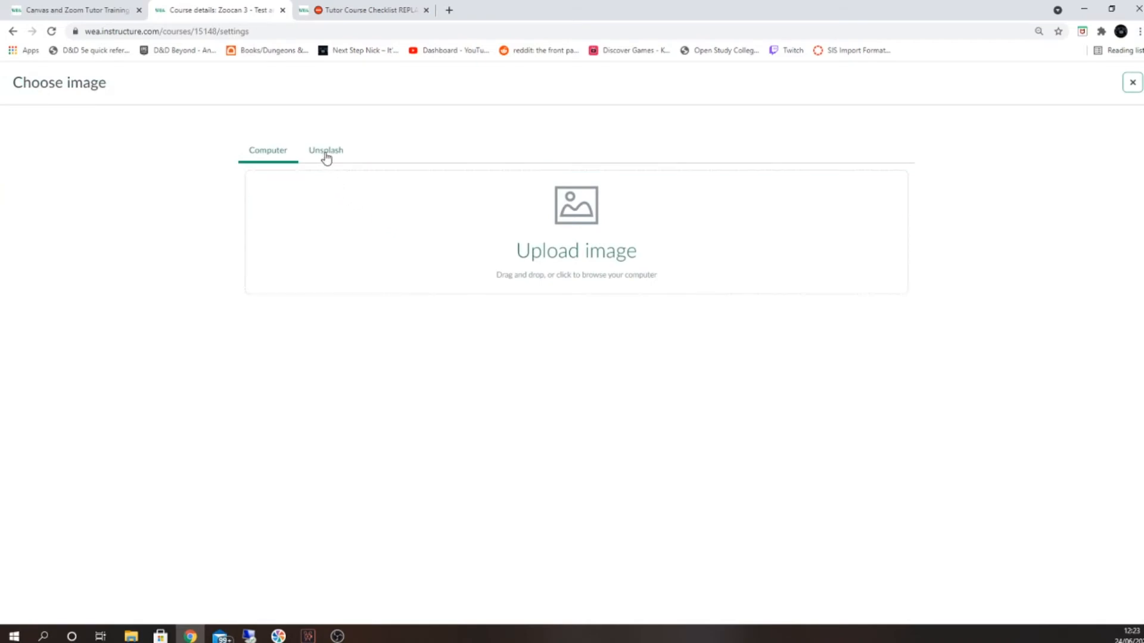
left_click(326, 150)
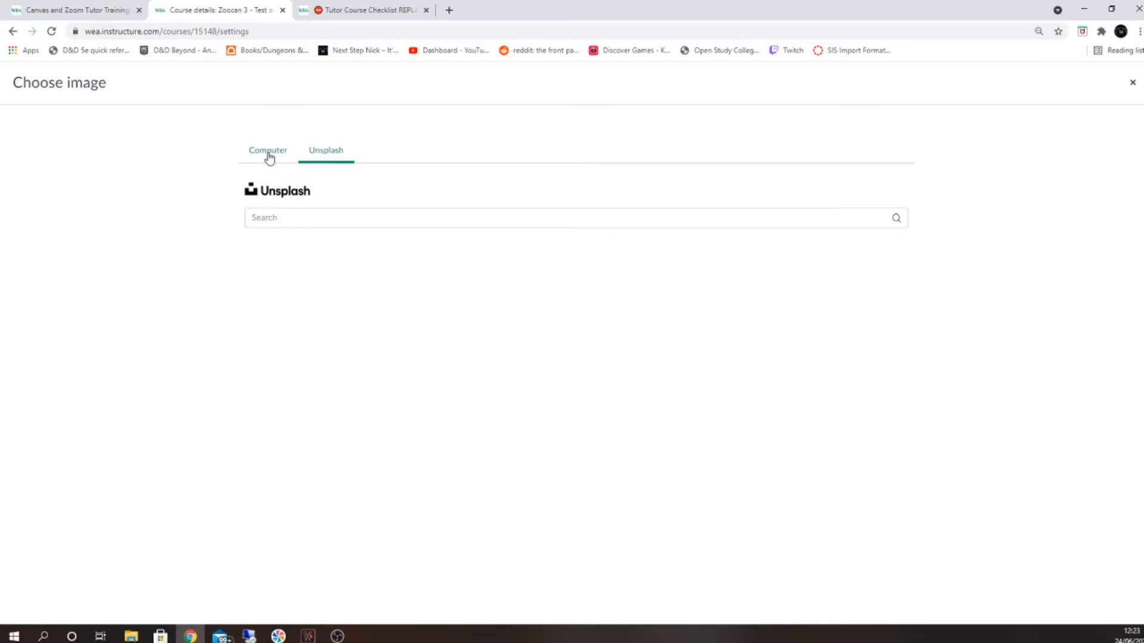
left_click(268, 150)
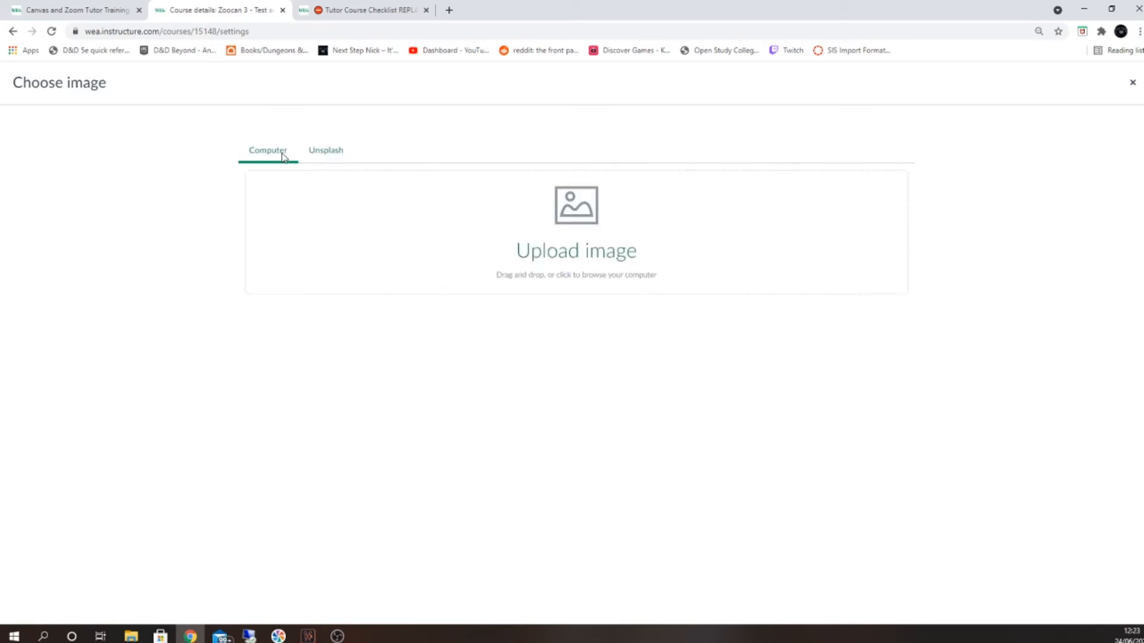
left_click(326, 150)
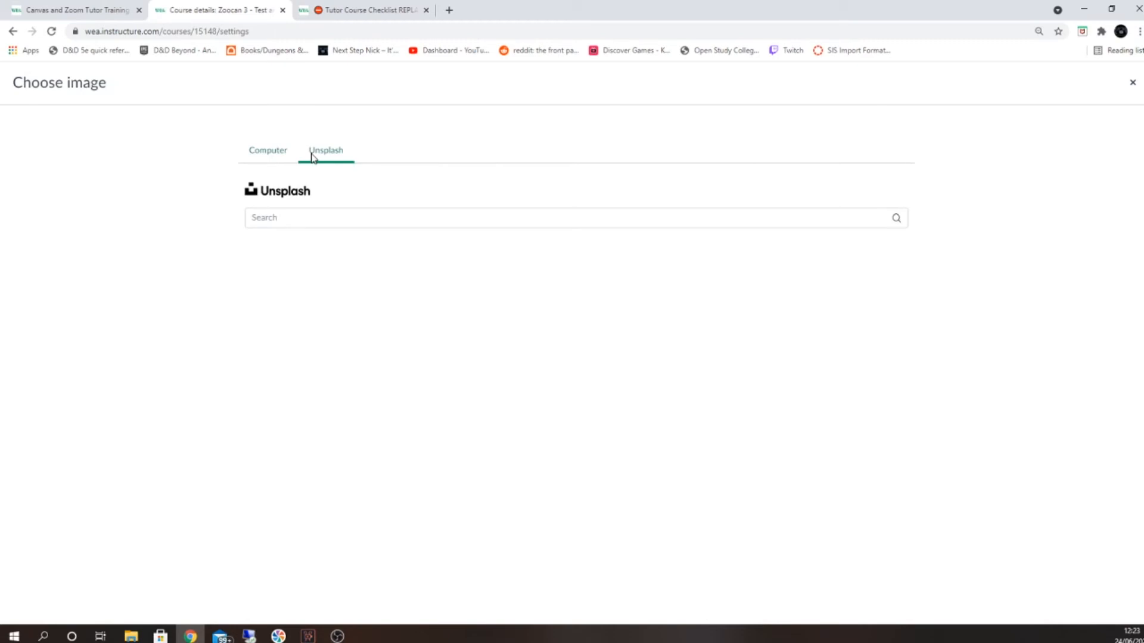
mouse_move(1129, 95)
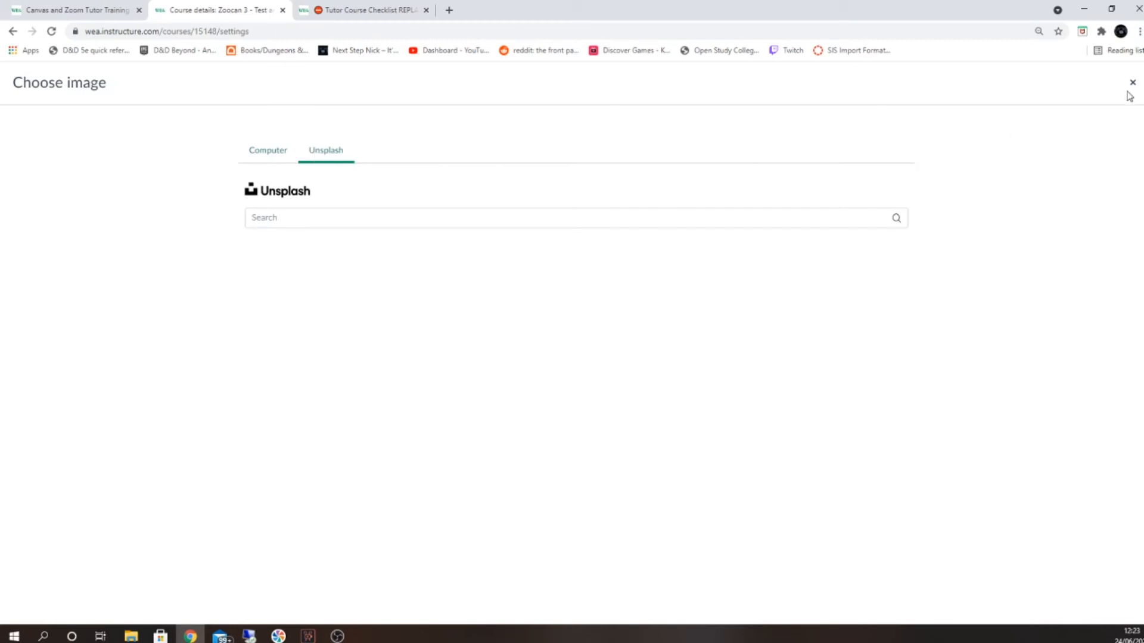
left_click(1132, 82)
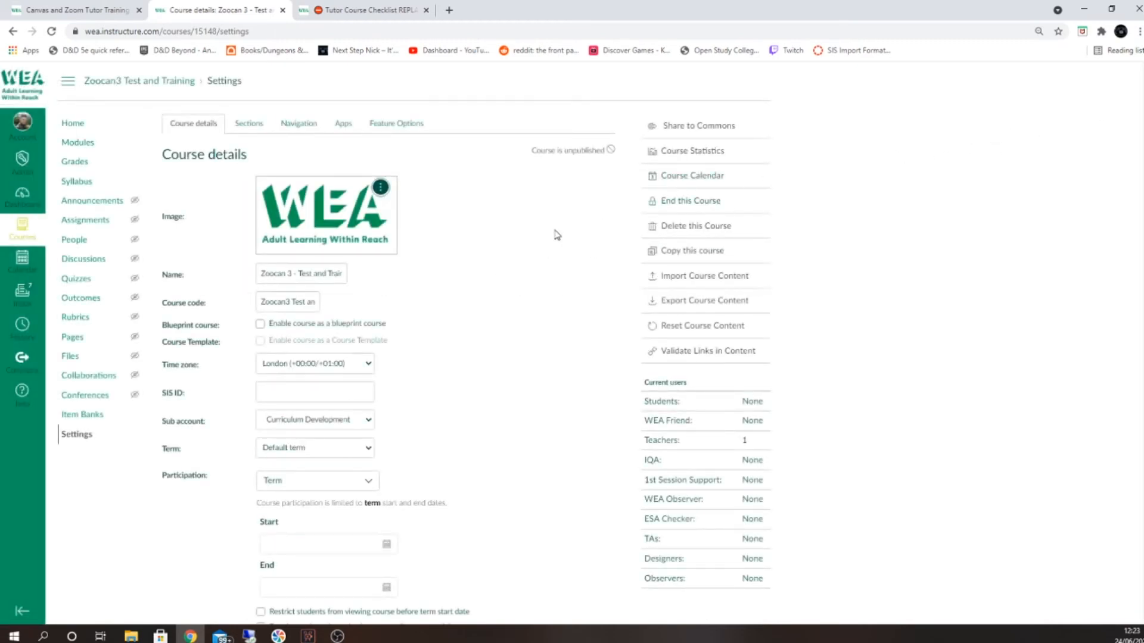
mouse_move(496, 236)
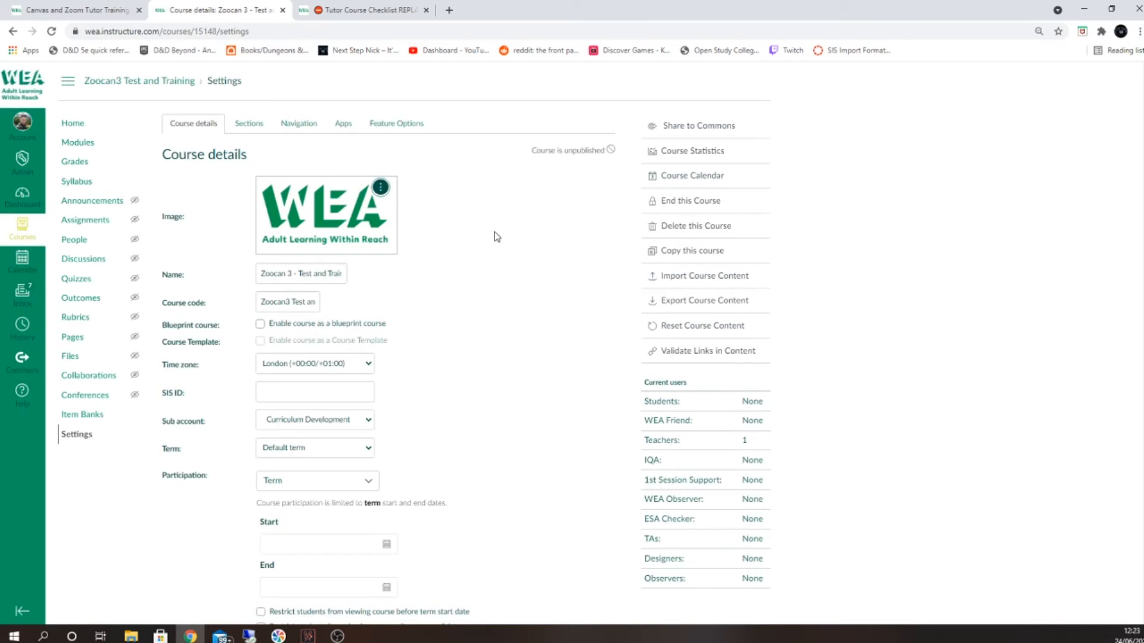